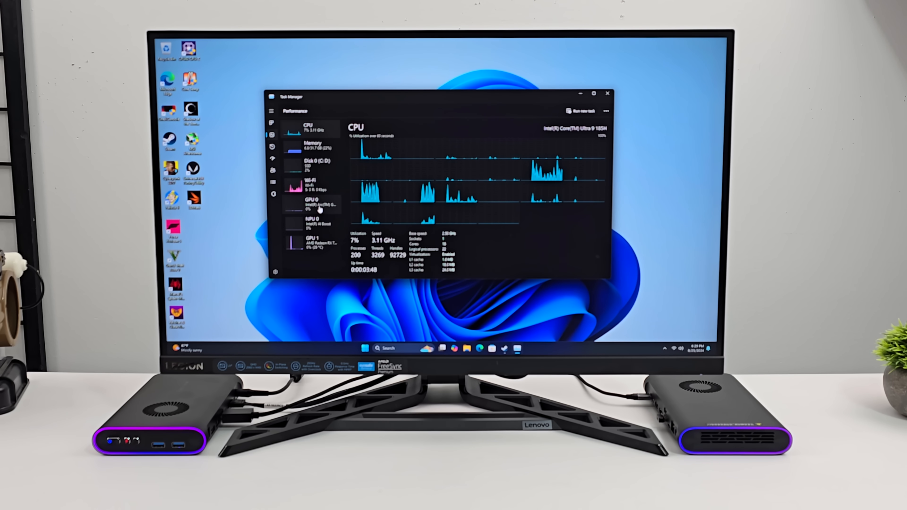
# Check GPU 0 Intel Arc and GPU 1 Radeon RX 7600M XT stats, then close Task Manager
pyautogui.click(308, 203)
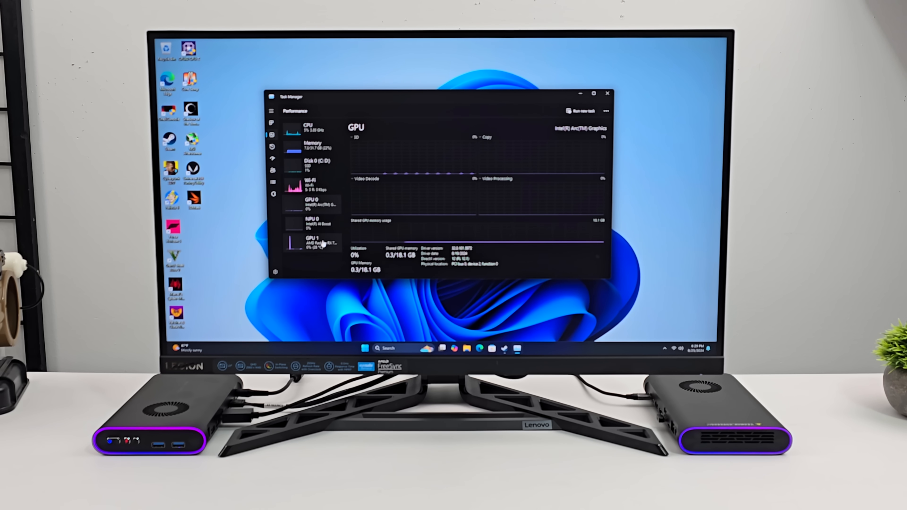
pyautogui.click(312, 242)
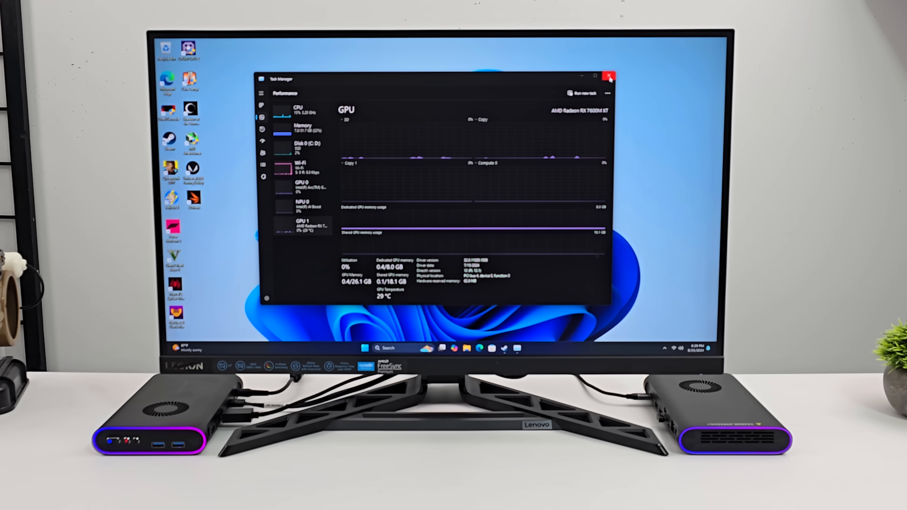
pyautogui.click(608, 75)
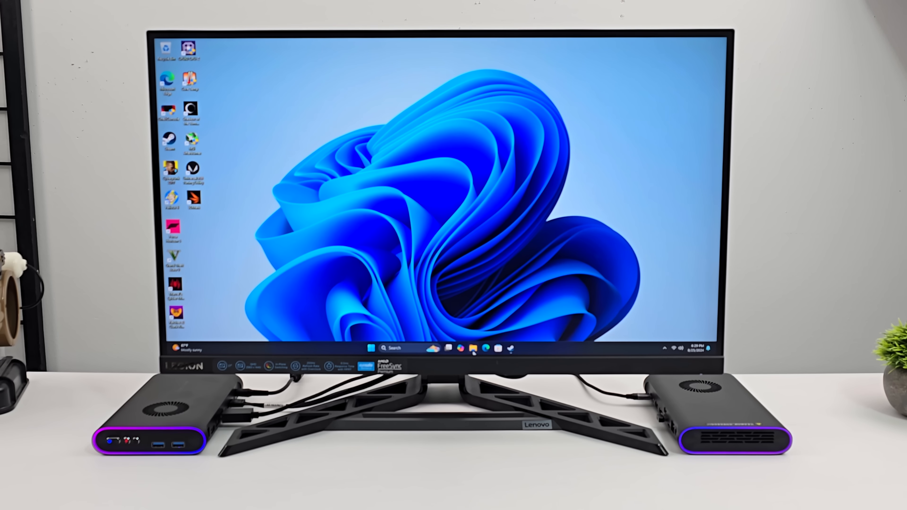
pyautogui.moveTo(471, 348)
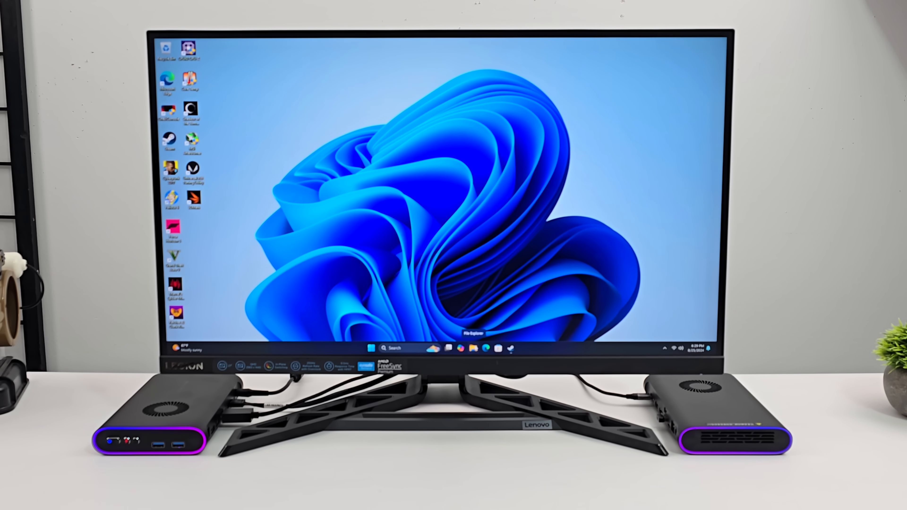